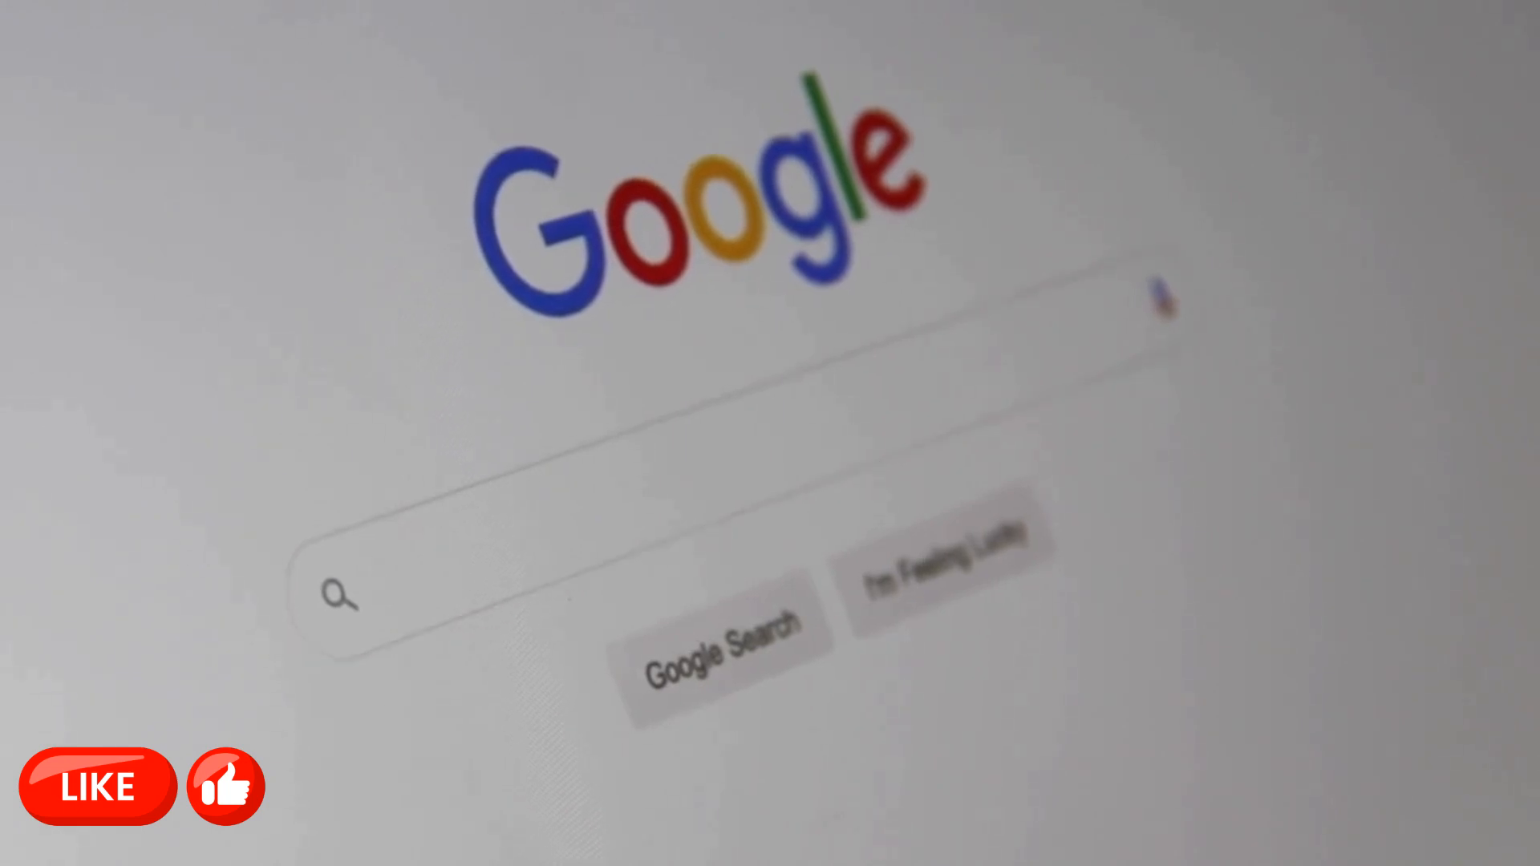
{"action": "type", "text": "Search"}
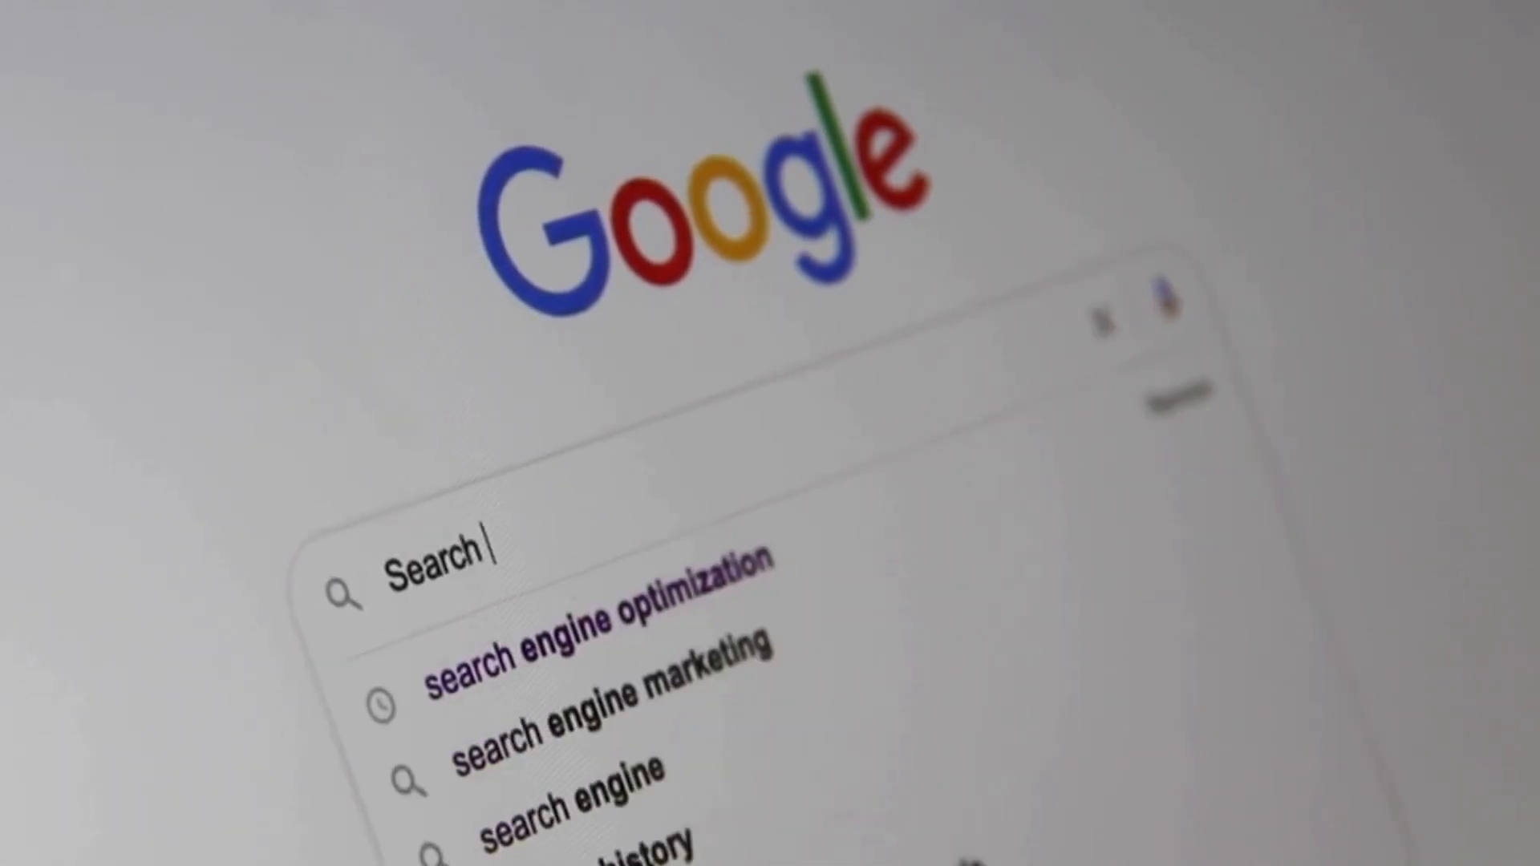